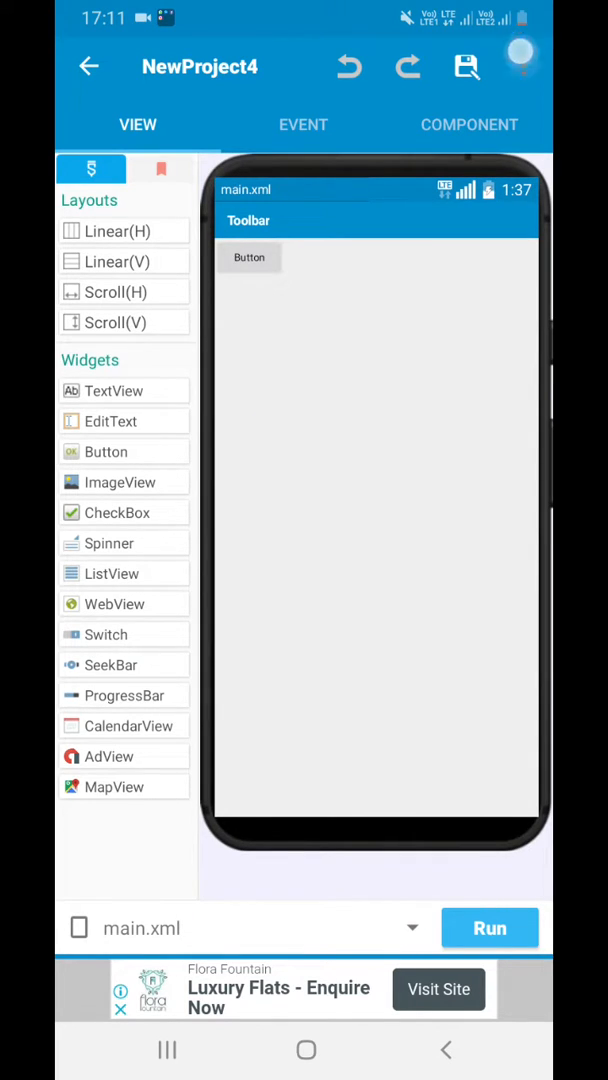
Review button1's width (wrap_content) and text size unchanged, then view the Dialog component 'dialog'
click(524, 68)
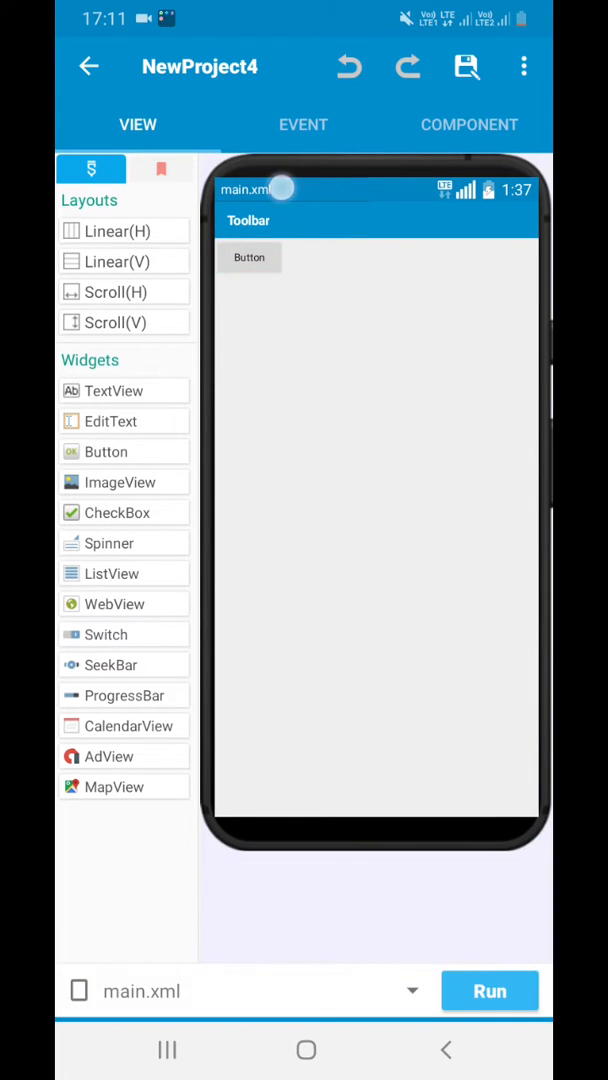
click(248, 256)
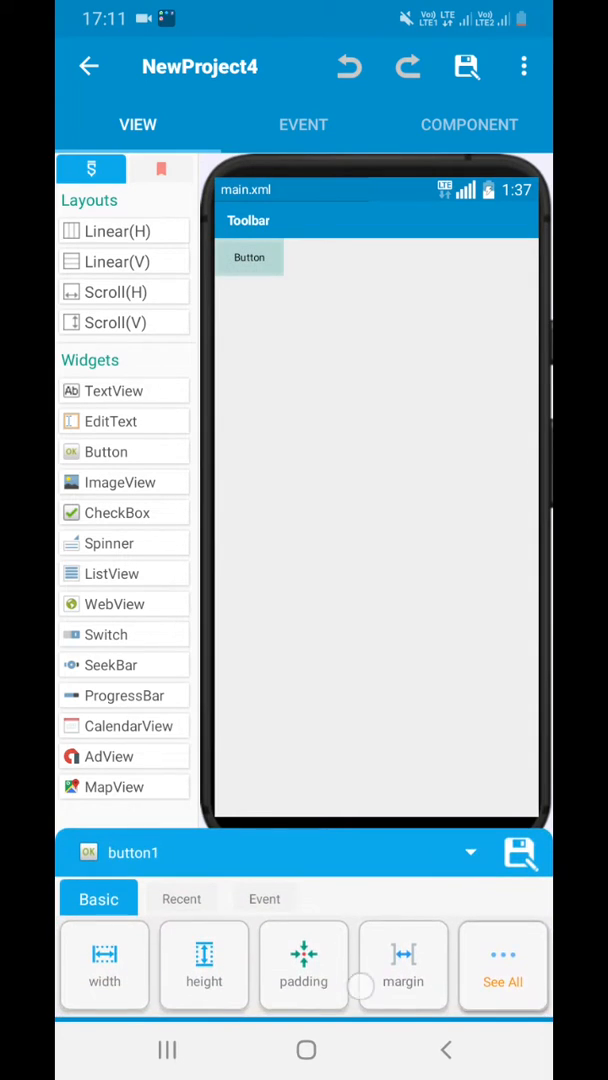
click(104, 964)
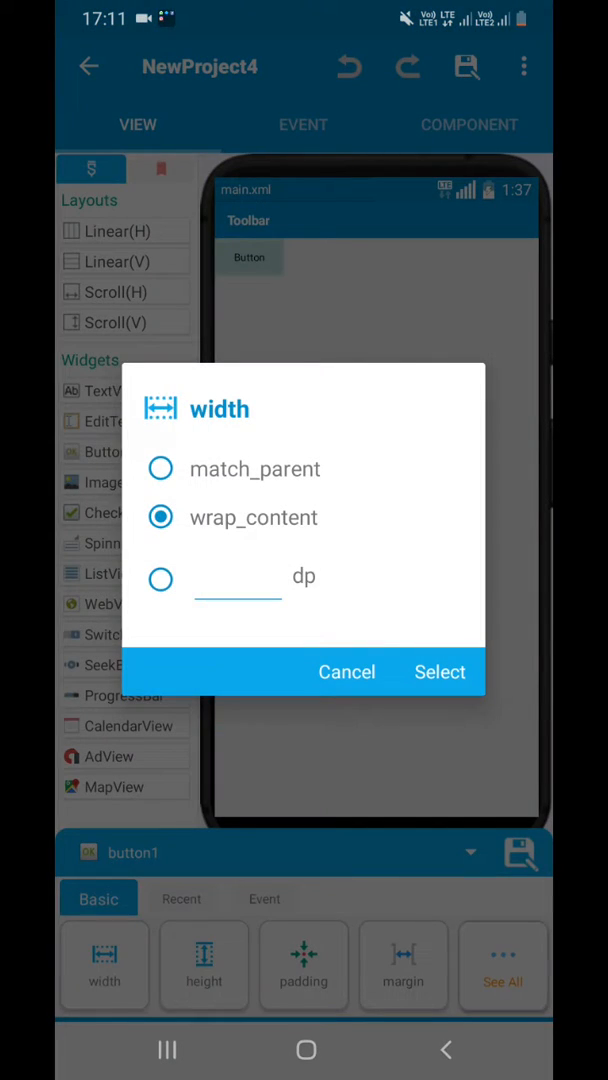
click(348, 672)
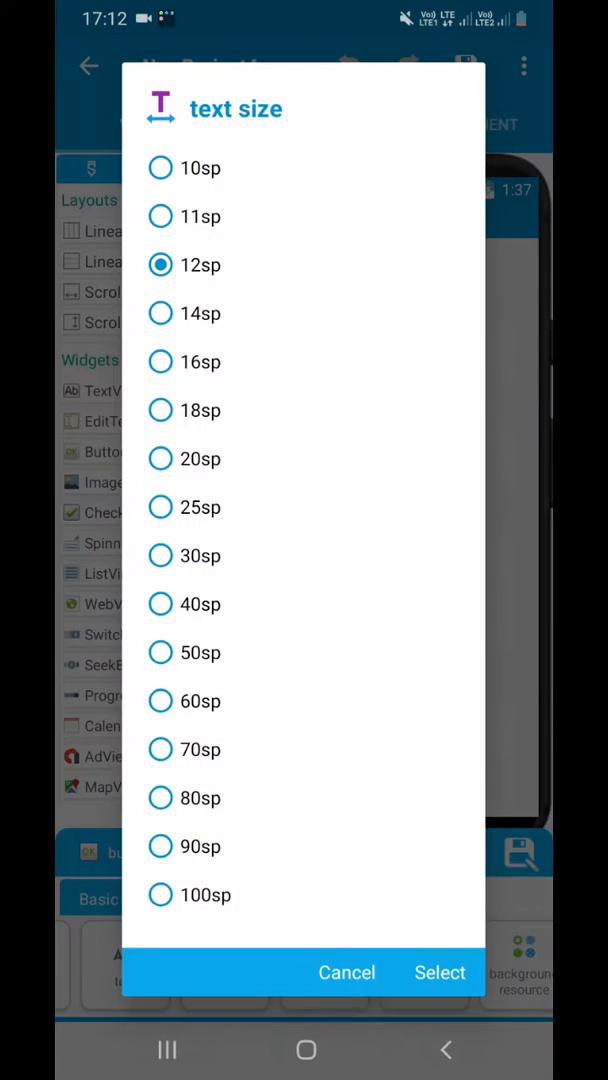
click(346, 972)
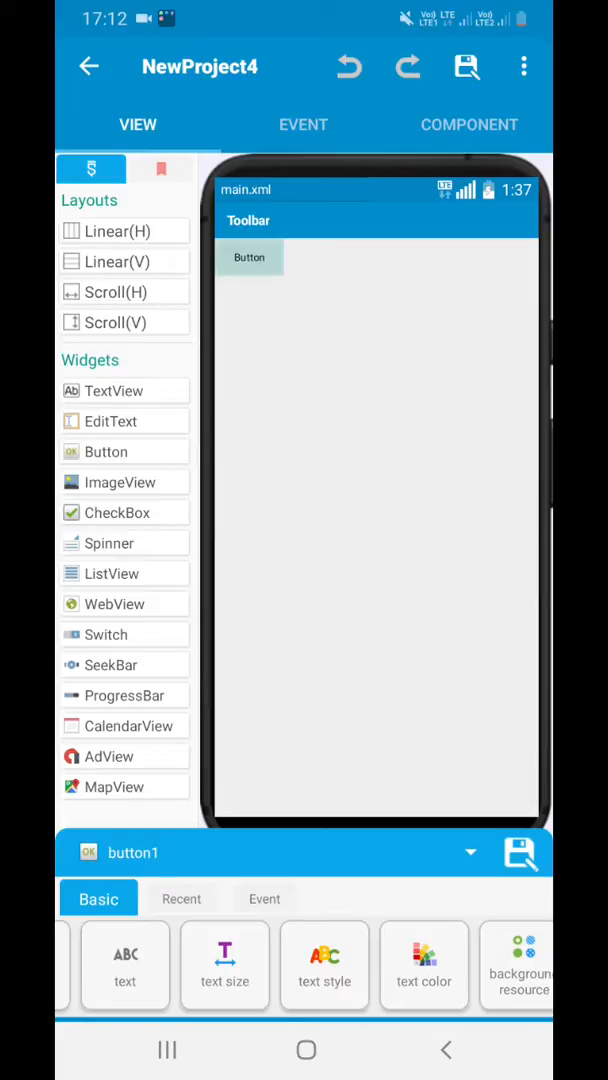
click(470, 124)
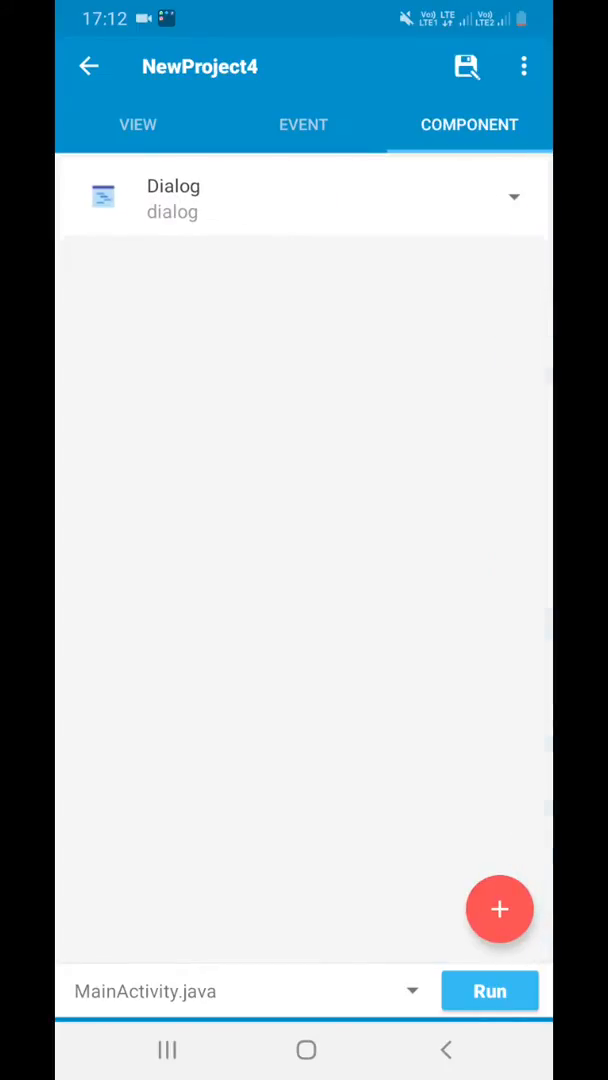
Fill button1 onClick with LinearLayout source code, a dialog OK button and a dialog show block
click(304, 124)
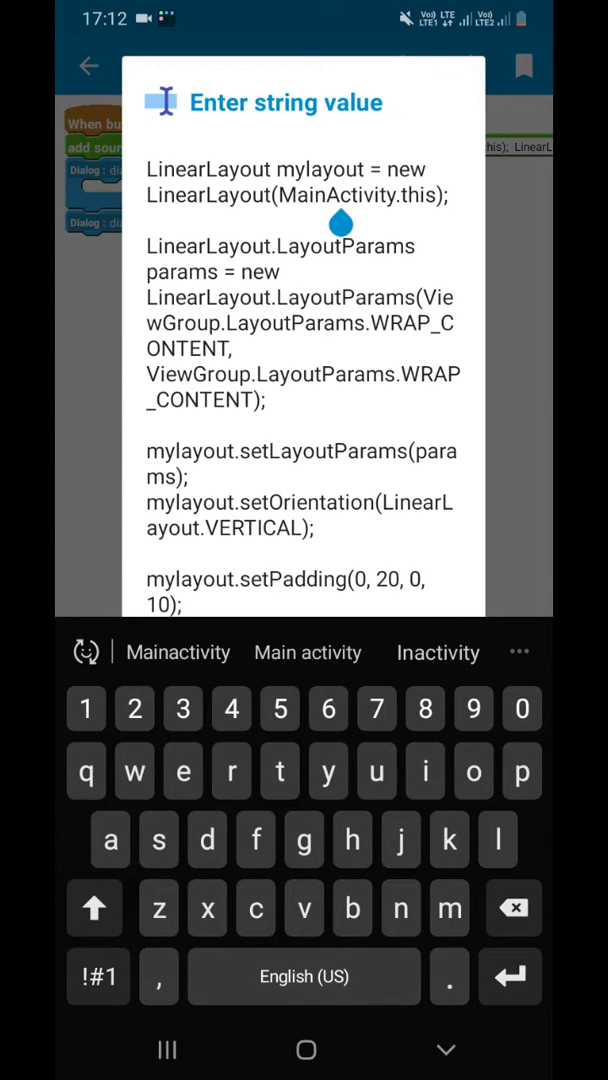
scroll(down, 3)
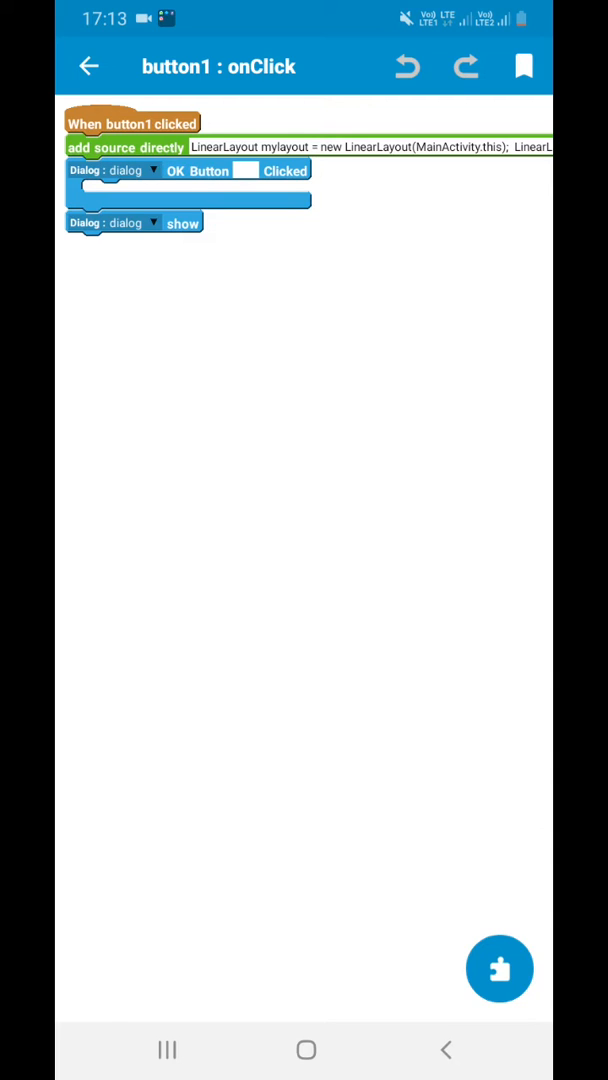
Build the project and launch the new4 app on the phone
click(244, 170)
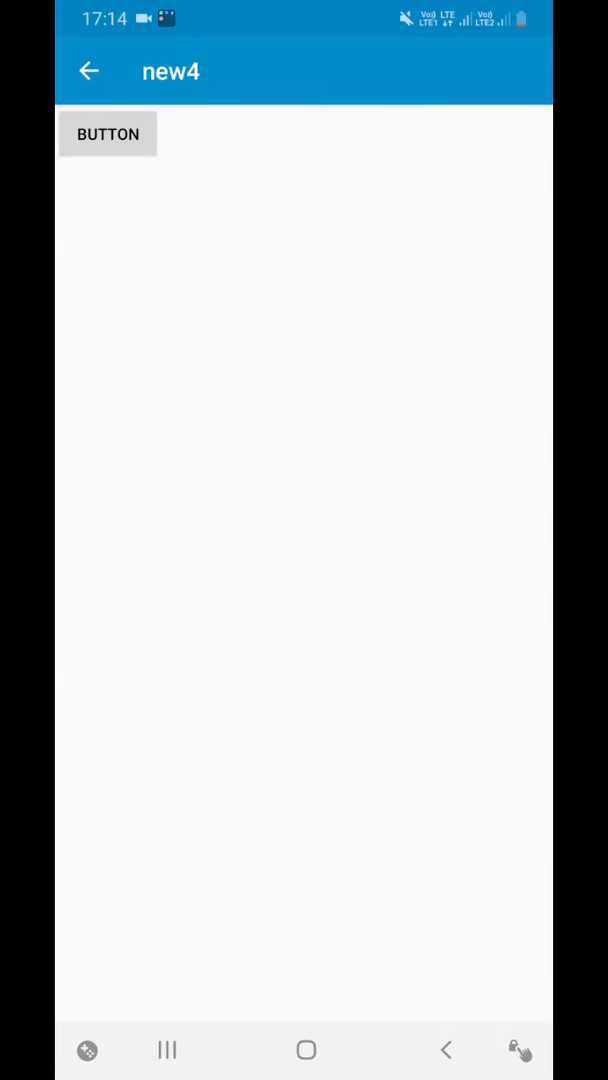
Show the dialog with the AdMob 300x250 test ad, dismiss it with OK, and reopen it
click(108, 134)
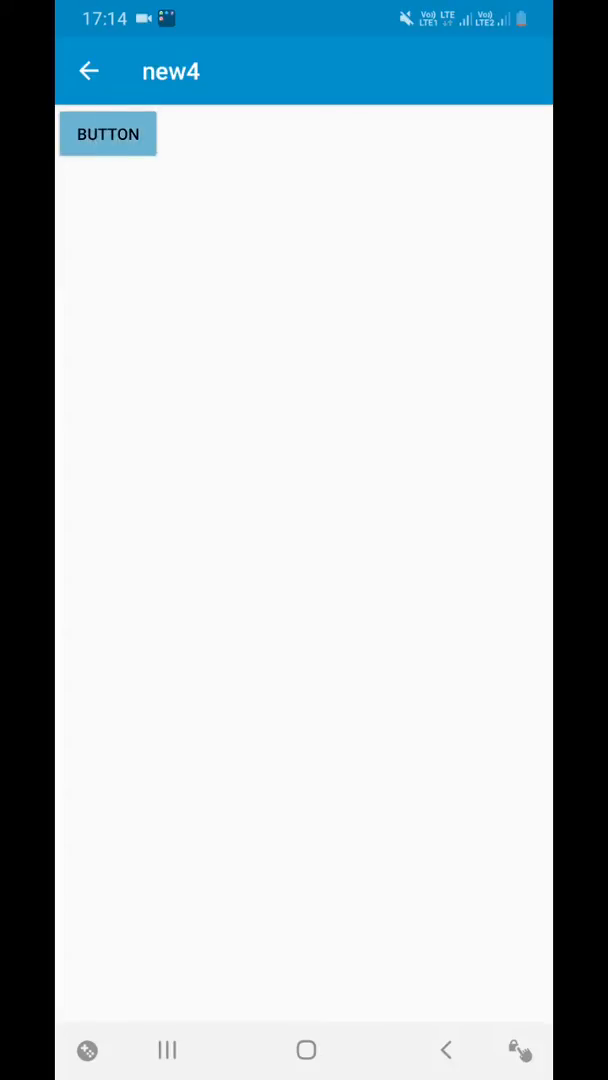
click(108, 132)
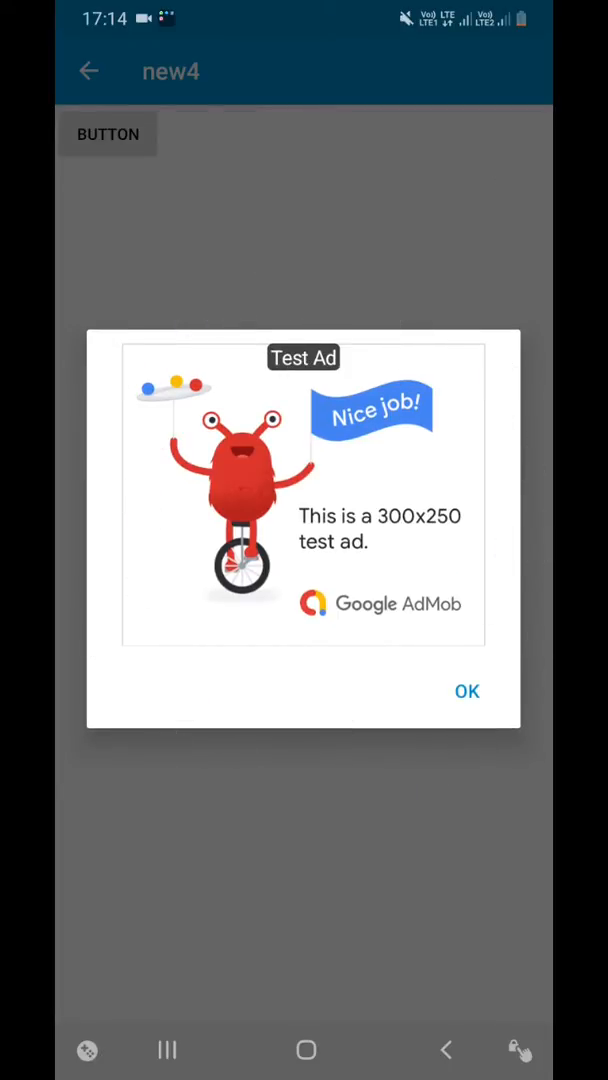
click(466, 692)
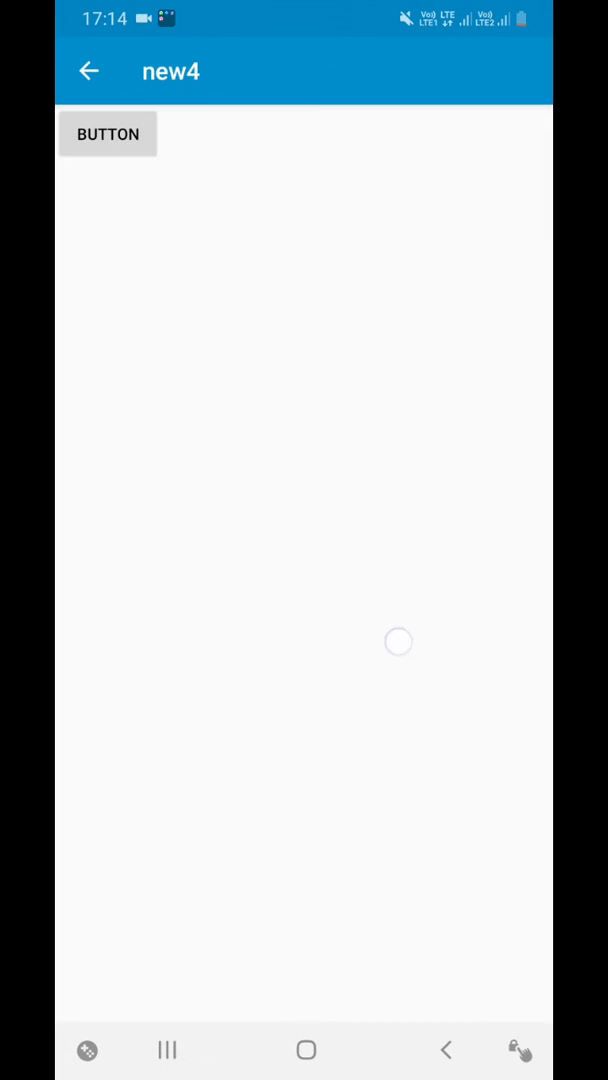
click(108, 132)
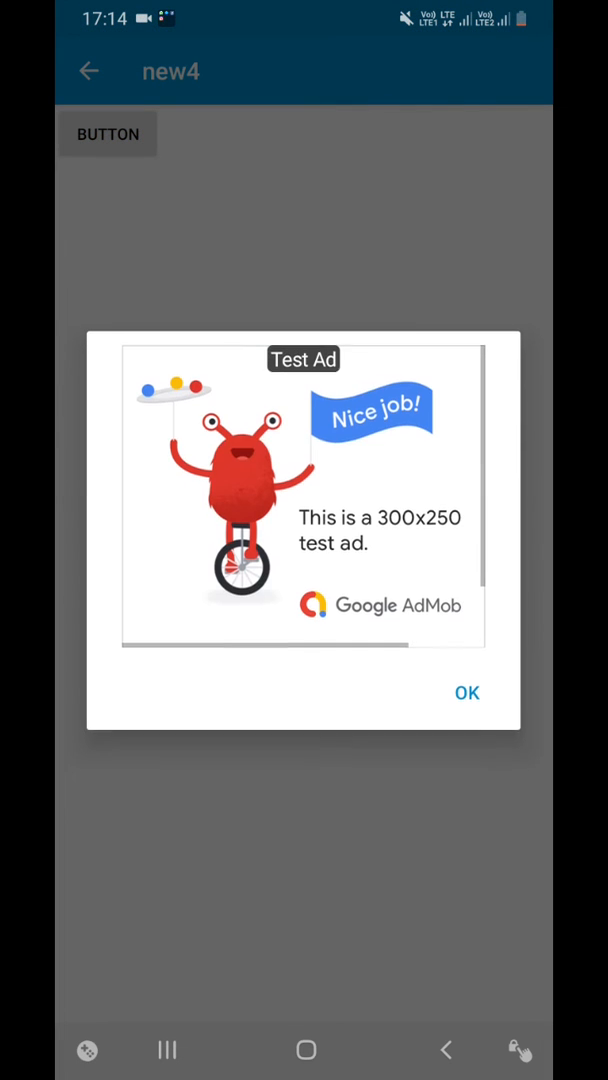